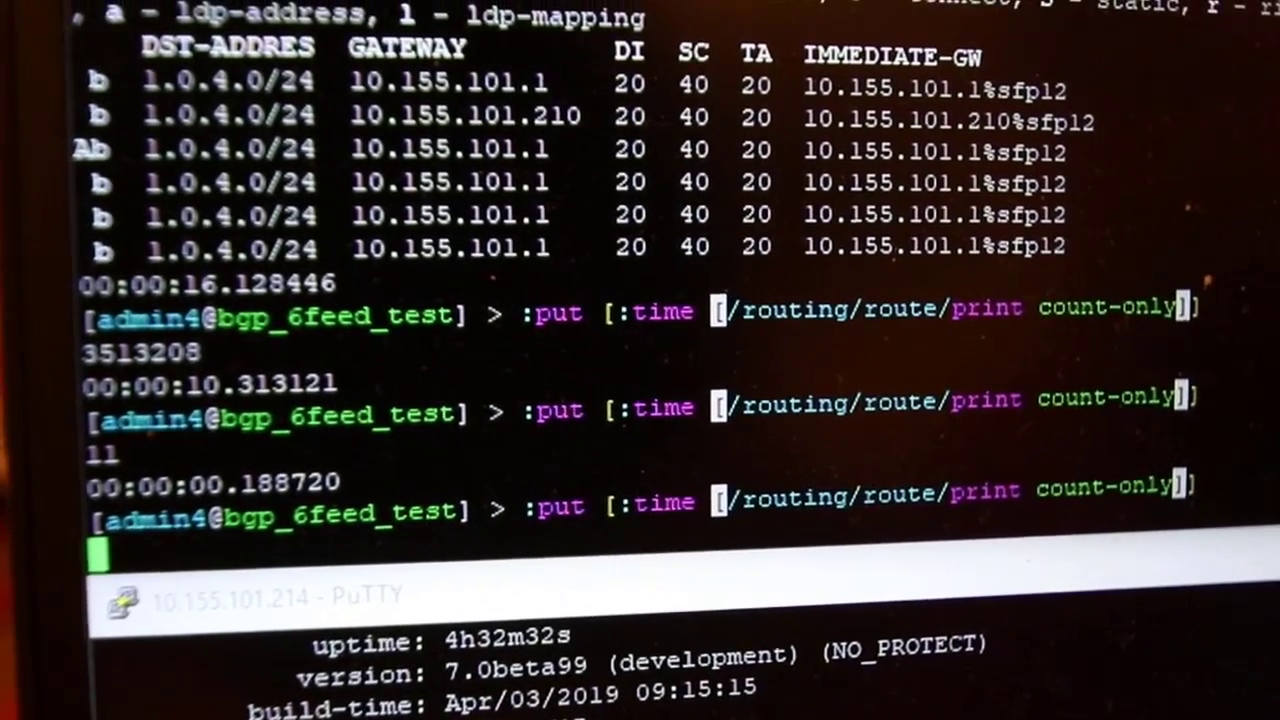
# Execute ':put [:time [/routing/route/print count-only]]', returning 3513208 routes in about 10.37 s.
pyautogui.press('Return')
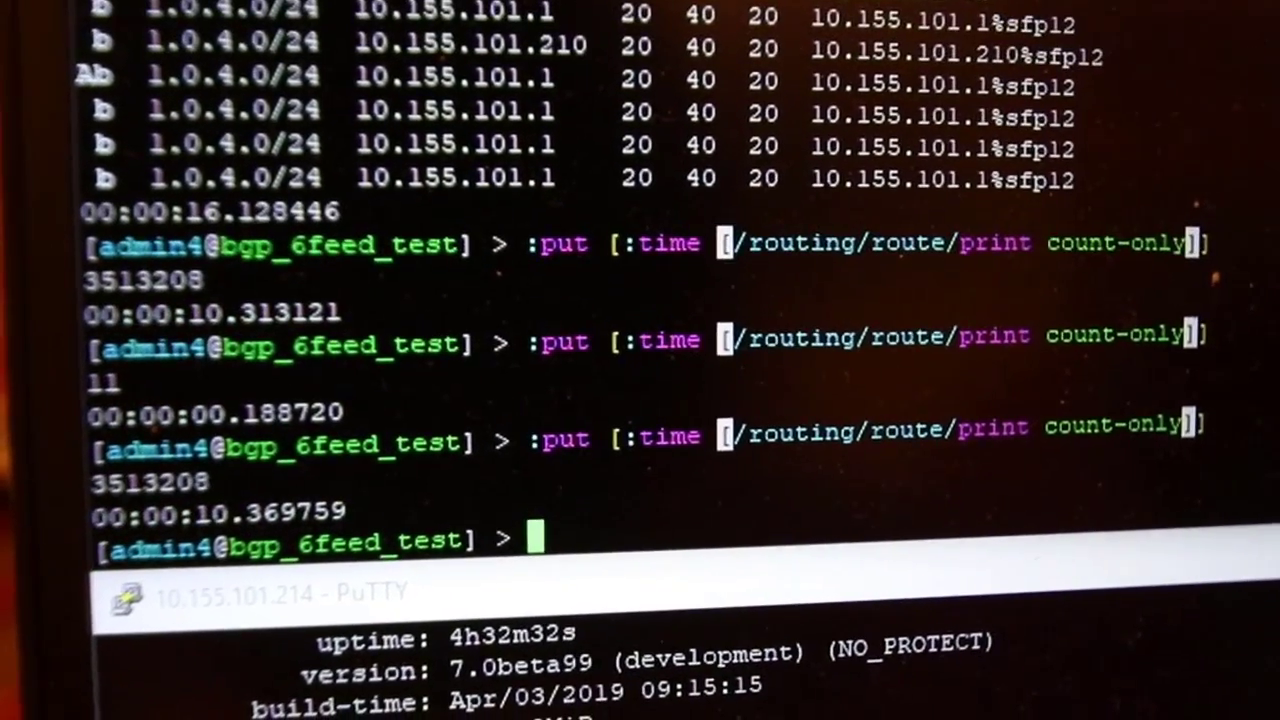